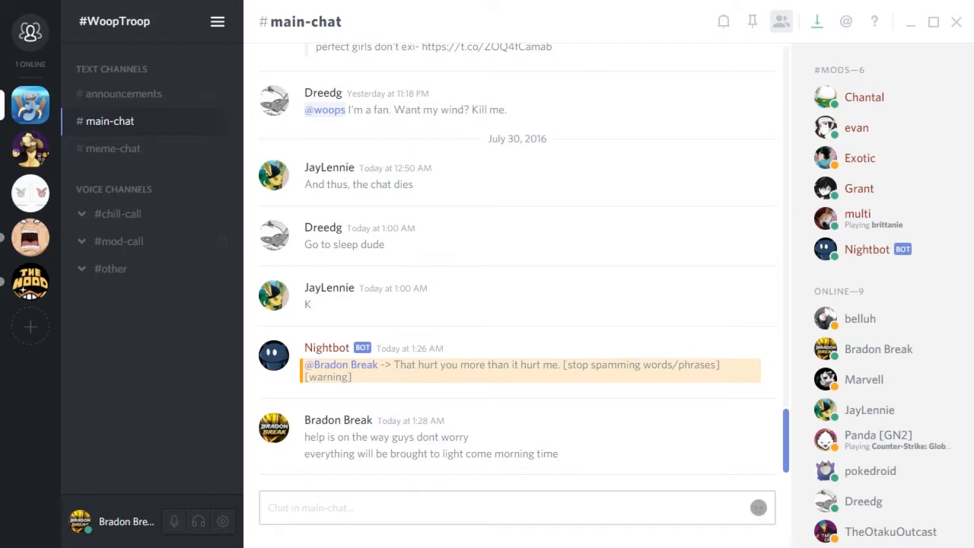
Scroll #main-chat back past today's messages to yesterday afternoon's conversation
scroll(up, 3)
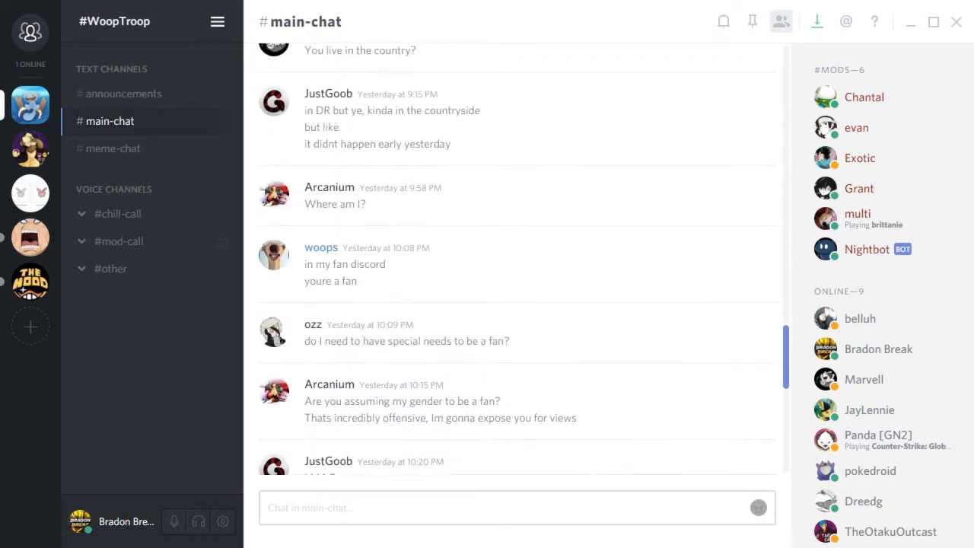
scroll(up, 3)
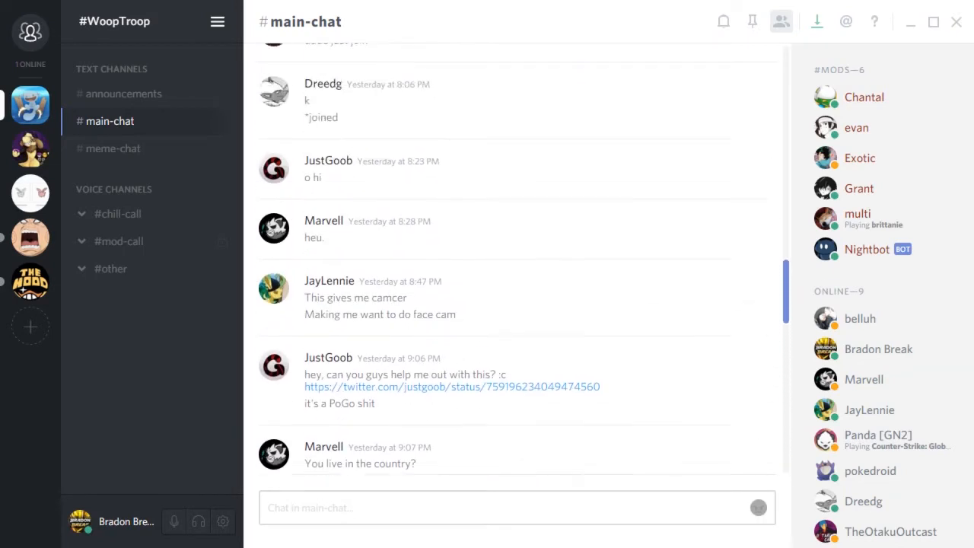
scroll(up, 3)
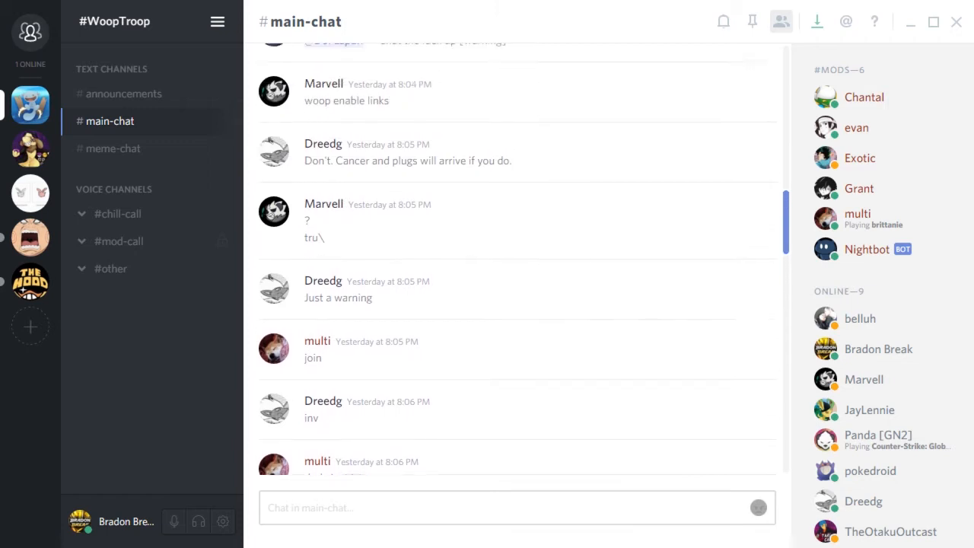
scroll(up, 3)
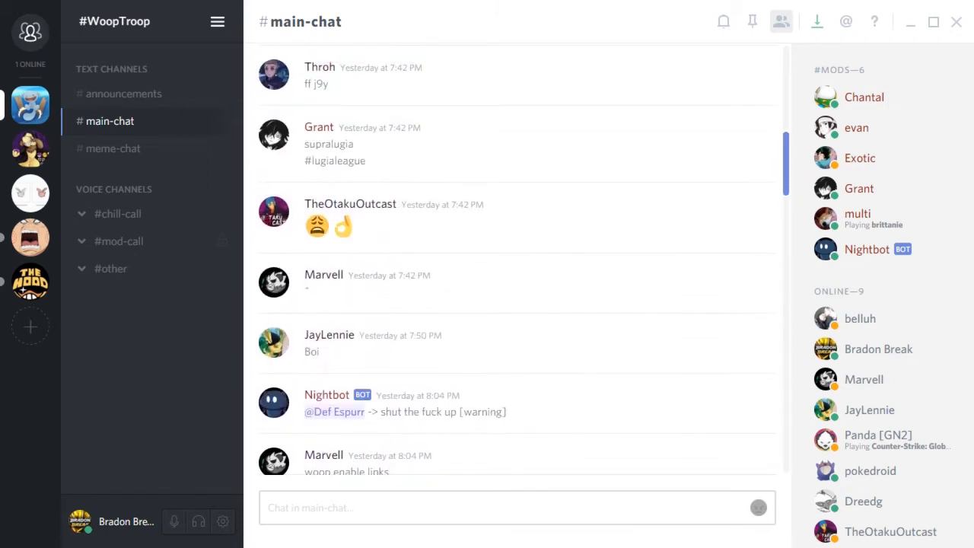
scroll(up, 3)
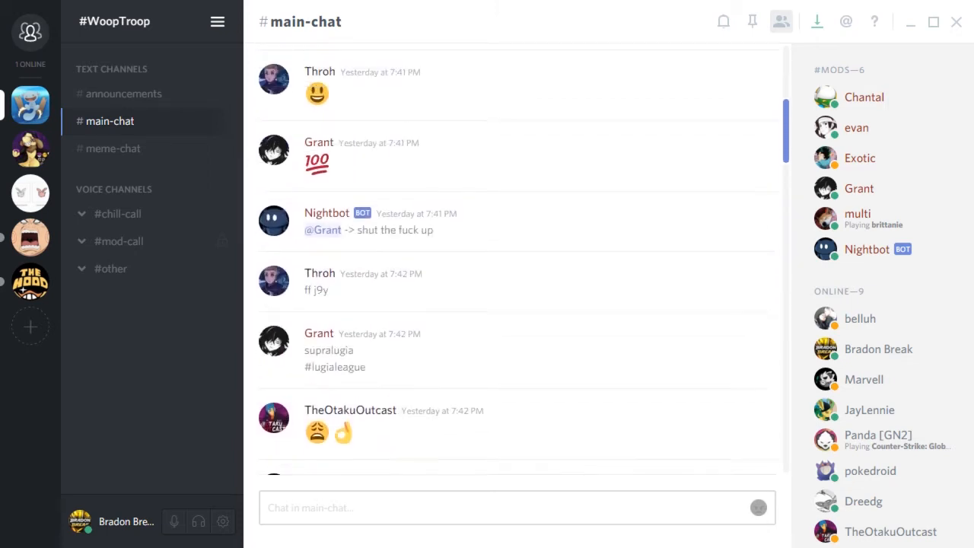
scroll(up, 3)
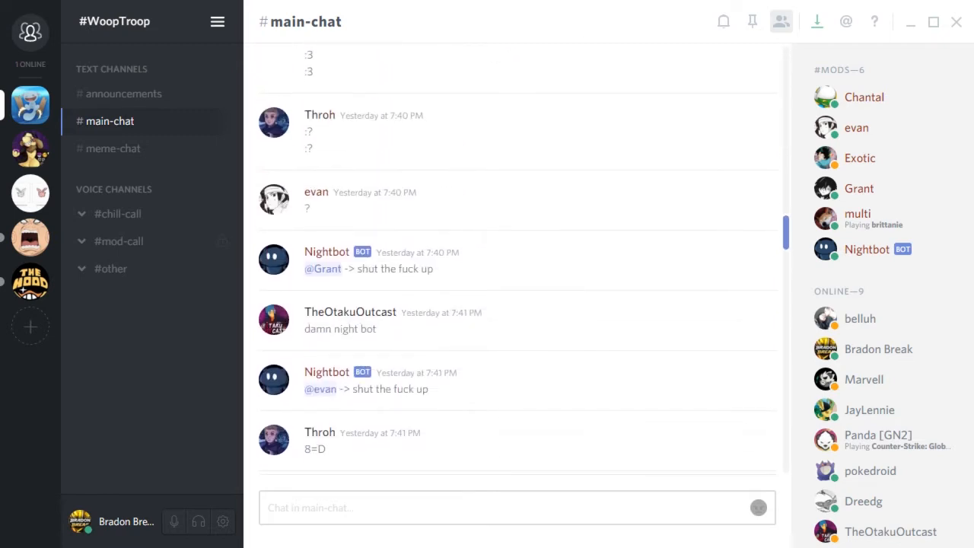
scroll(up, 3)
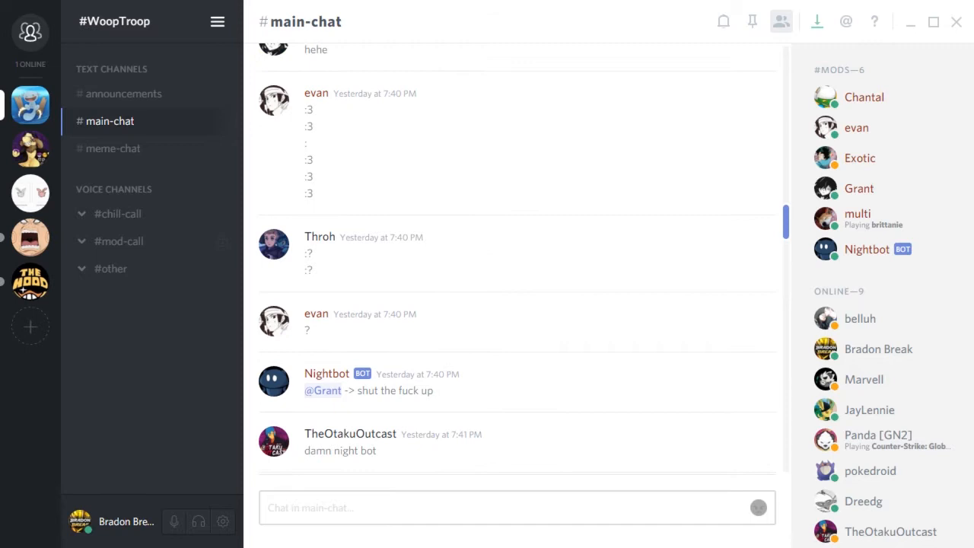
scroll(up, 3)
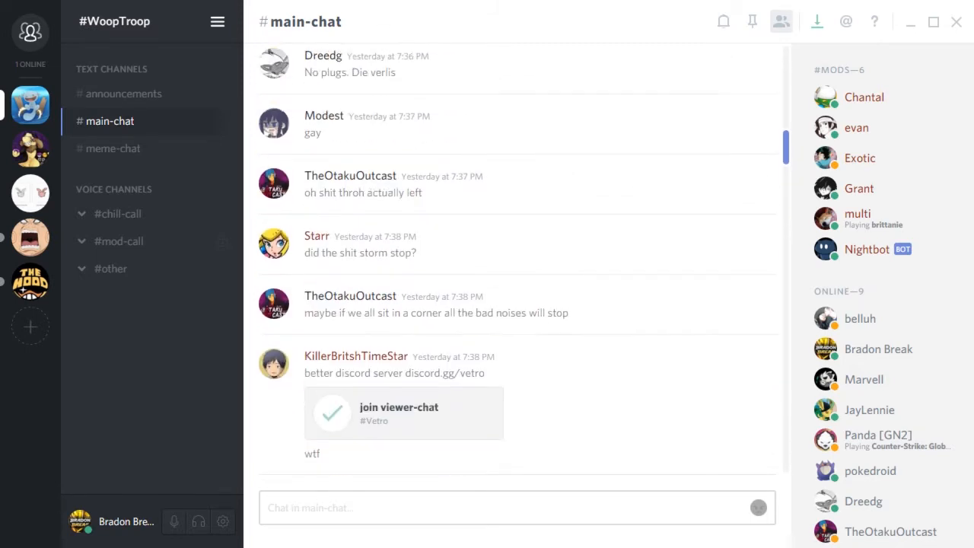
scroll(up, 3)
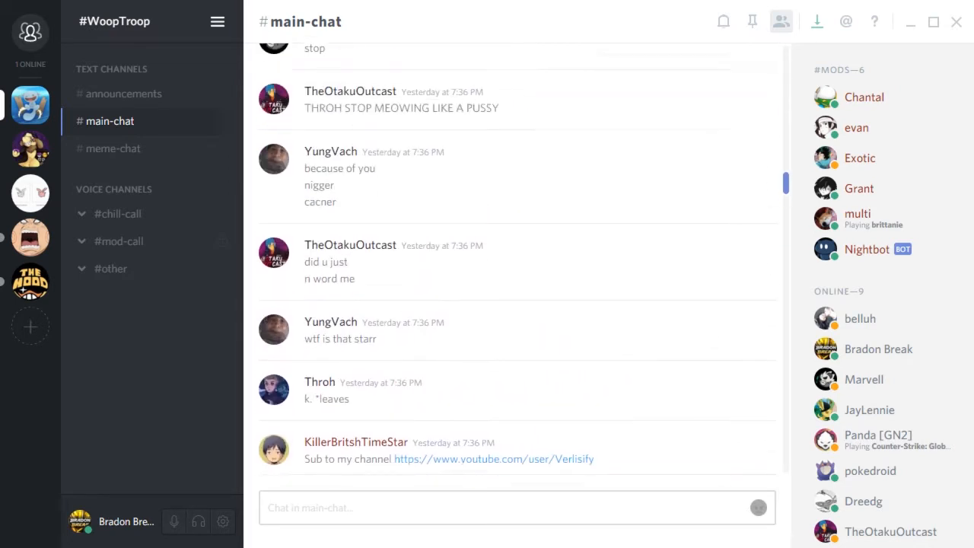
scroll(down, 3)
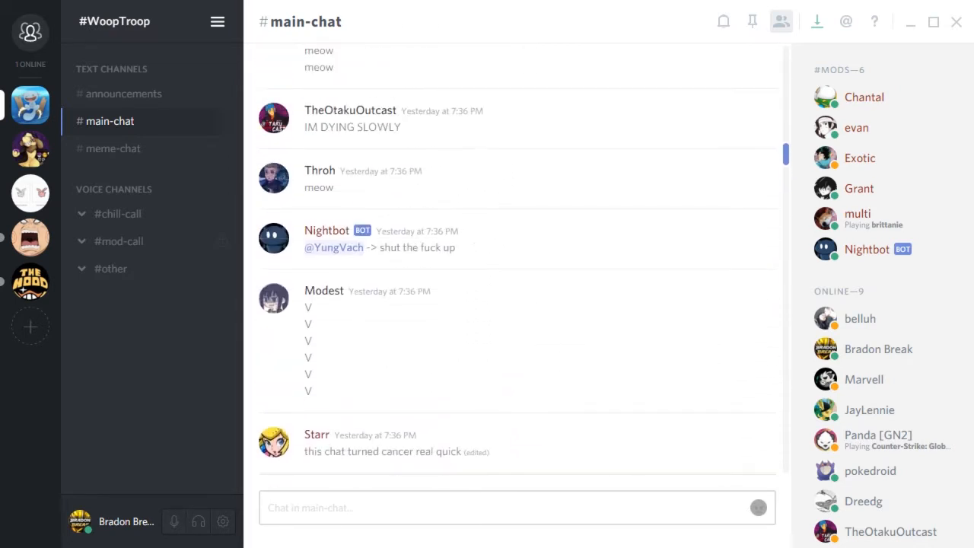
scroll(up, 3)
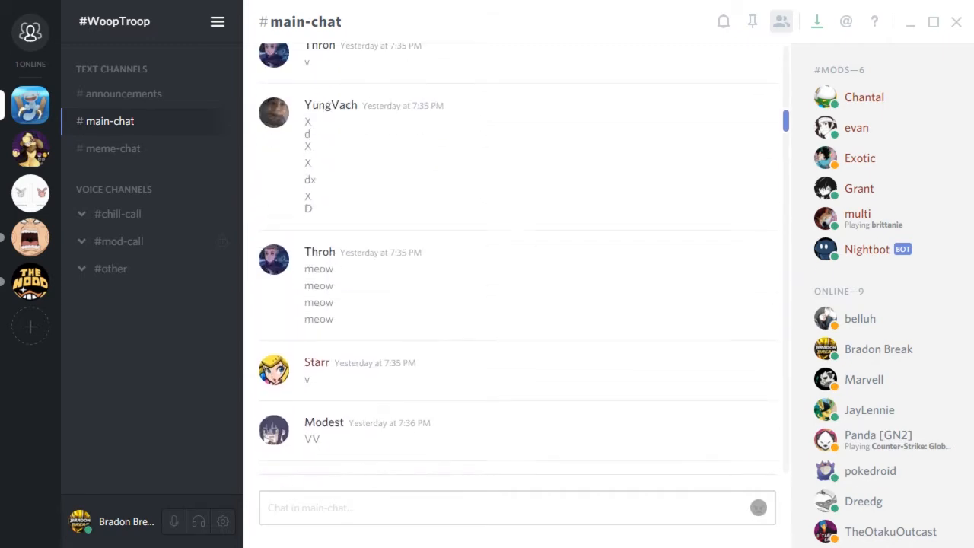
scroll(down, 3)
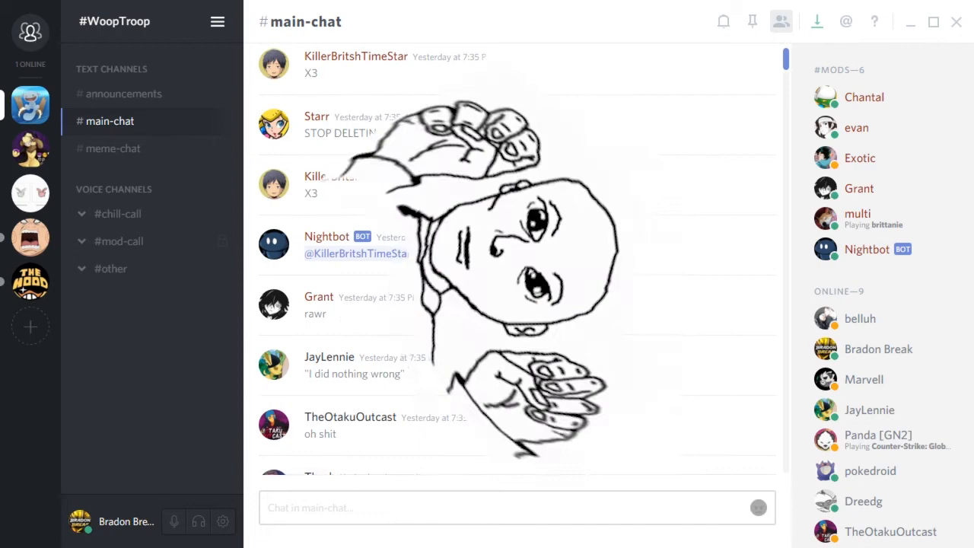
scroll(down, 3)
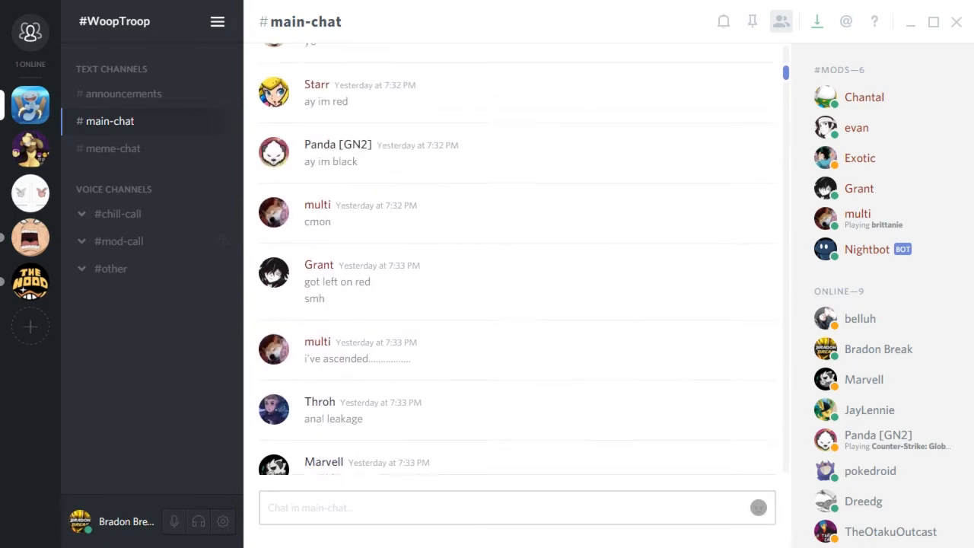
scroll(up, 3)
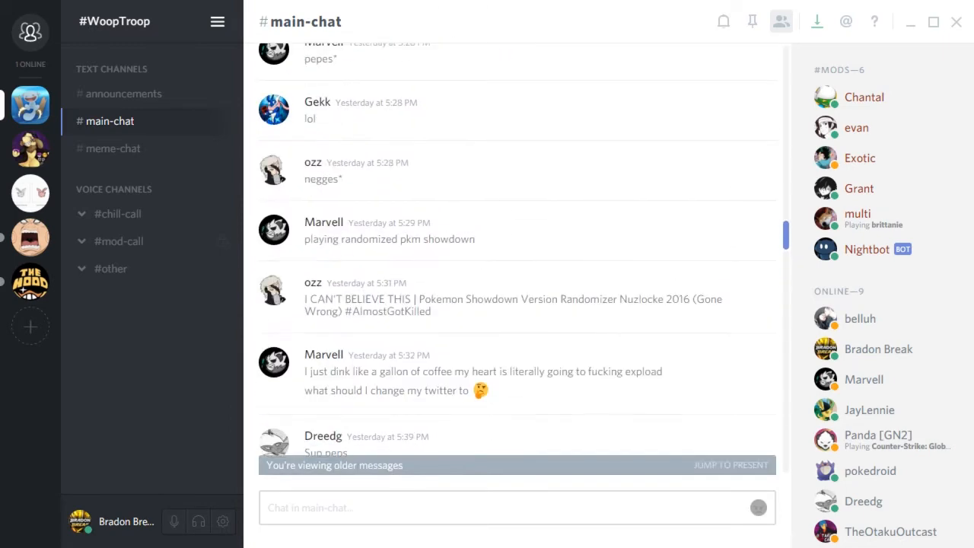
Load older #main-chat messages until the server welcome message and yesterday's first post show
scroll(up, 3)
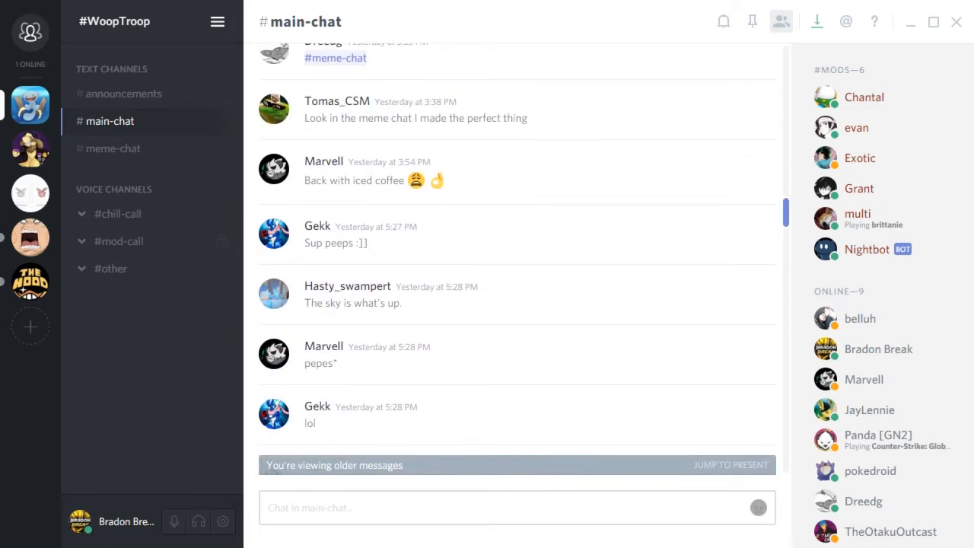
scroll(up, 3)
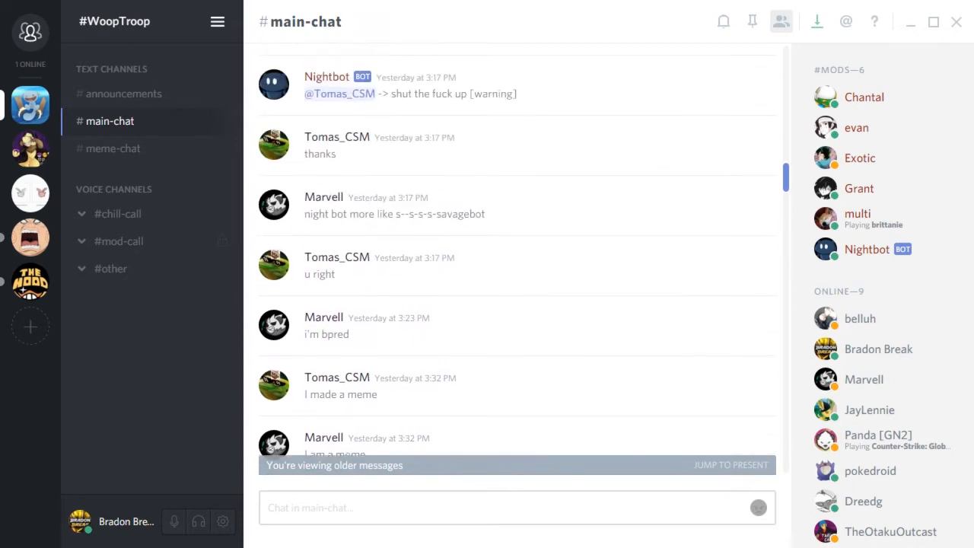
scroll(up, 3)
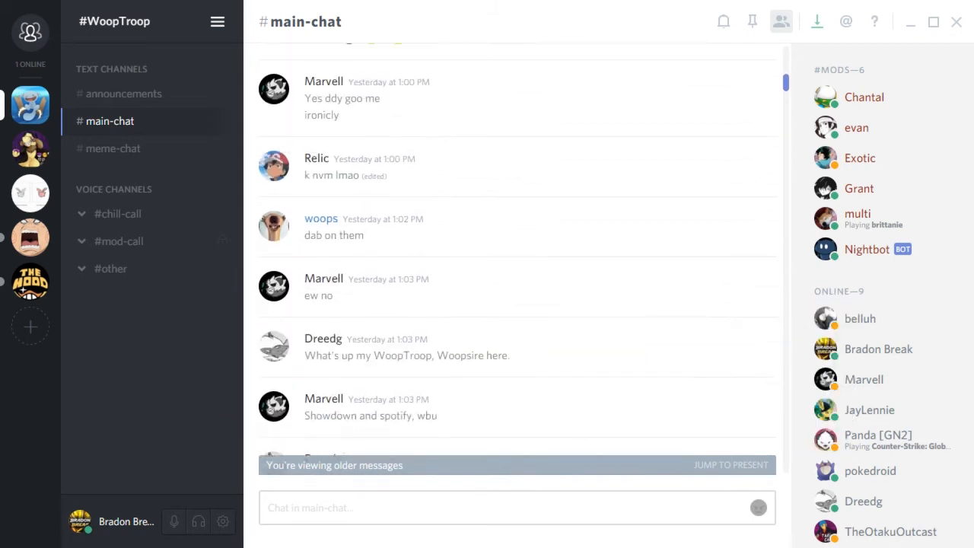
scroll(up, 3)
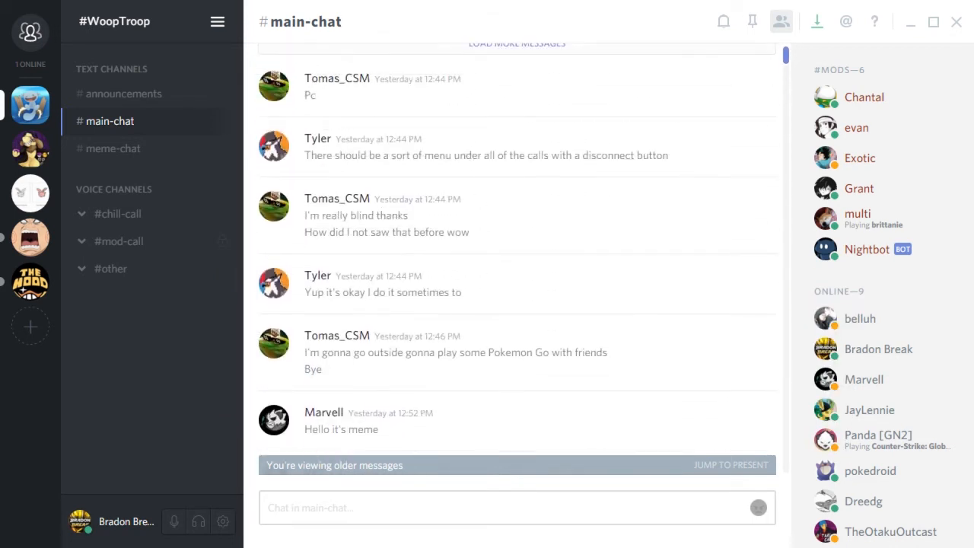
scroll(up, 3)
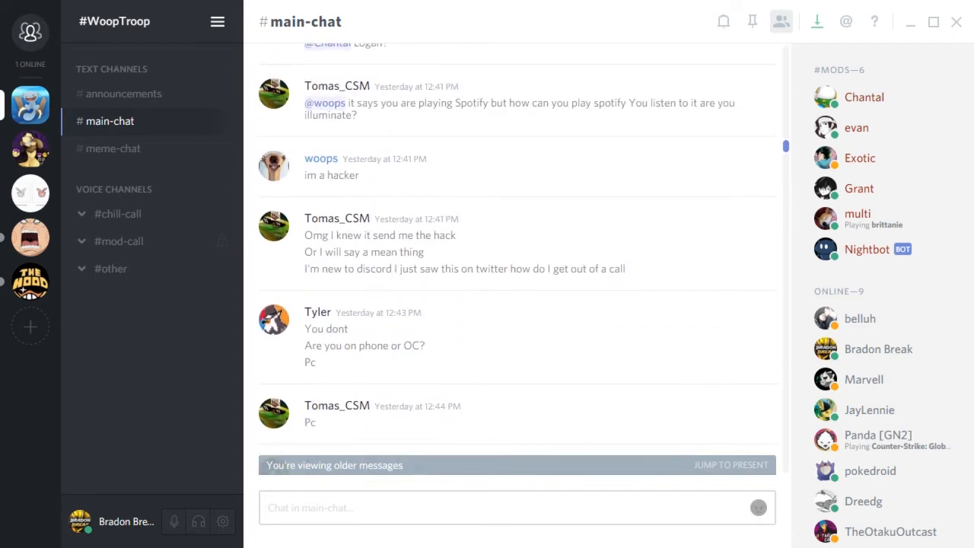
scroll(up, 3)
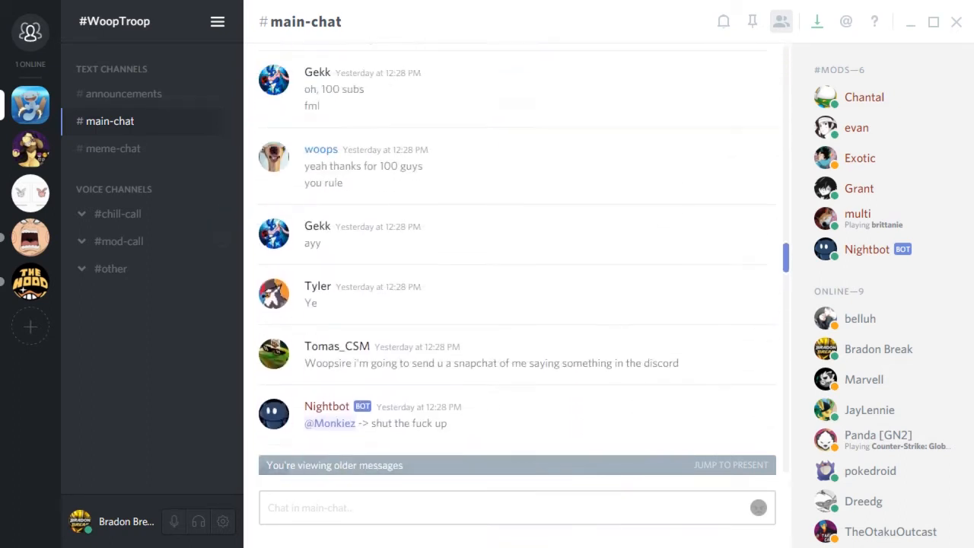
scroll(up, 3)
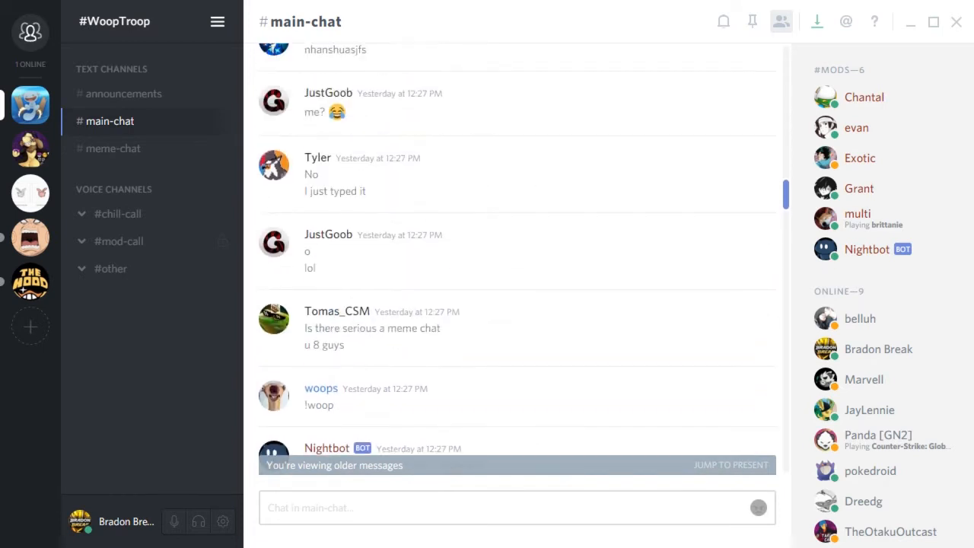
scroll(up, 3)
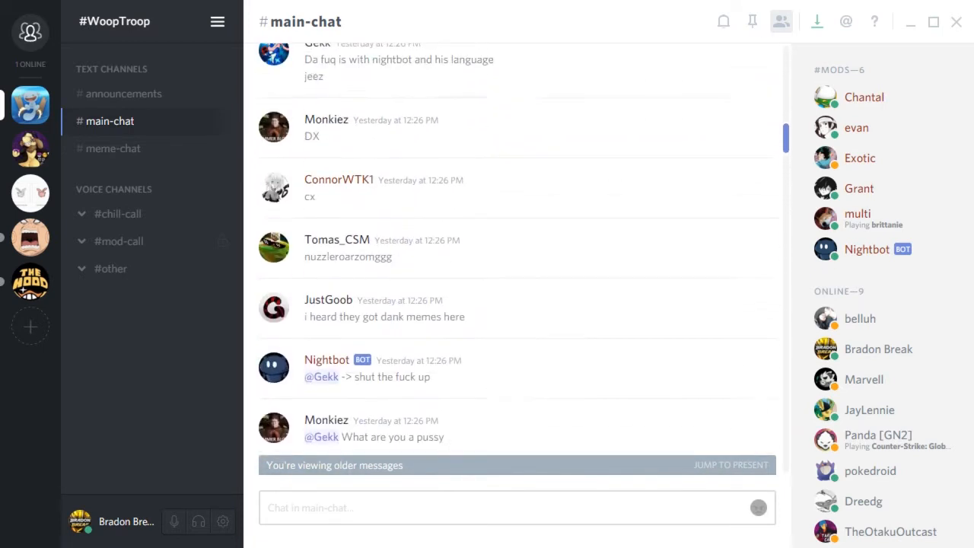
scroll(up, 3)
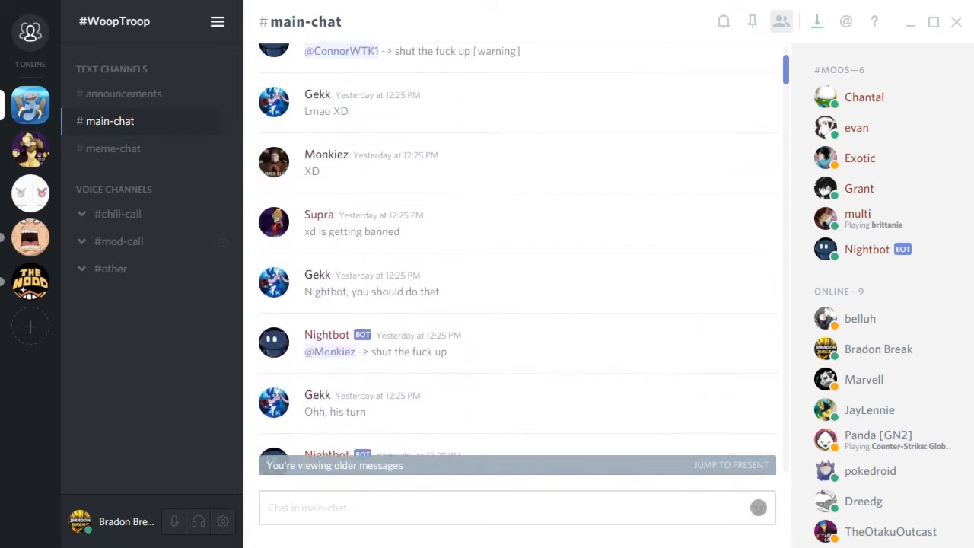
scroll(up, 3)
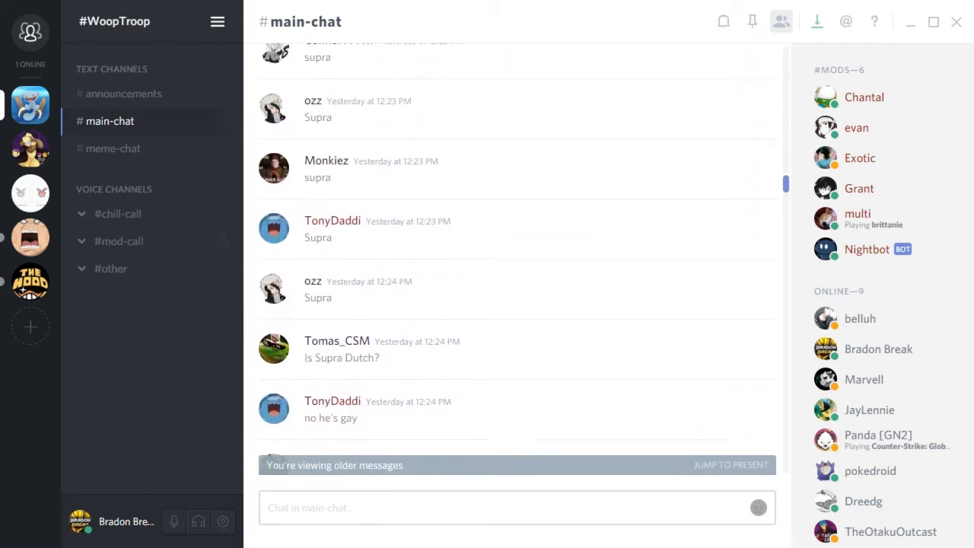
scroll(up, 3)
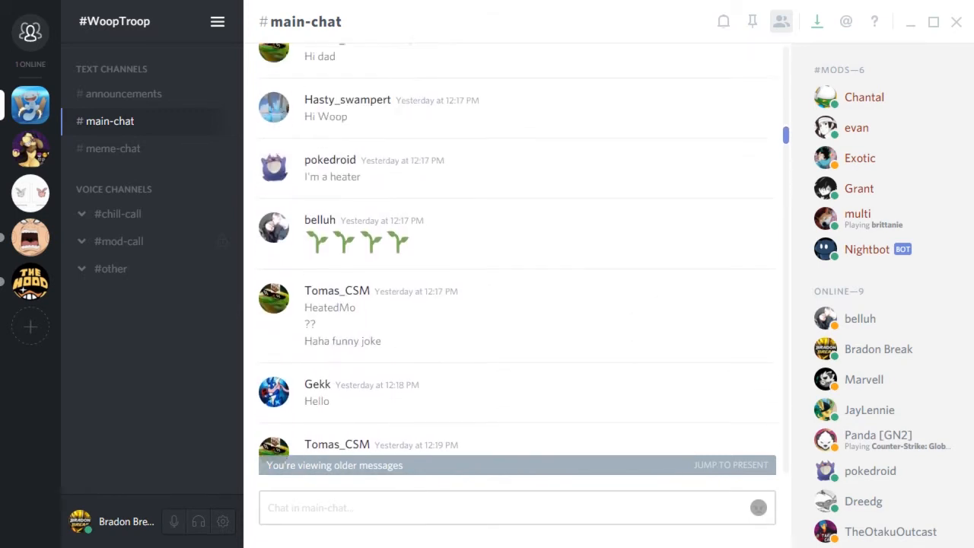
scroll(up, 3)
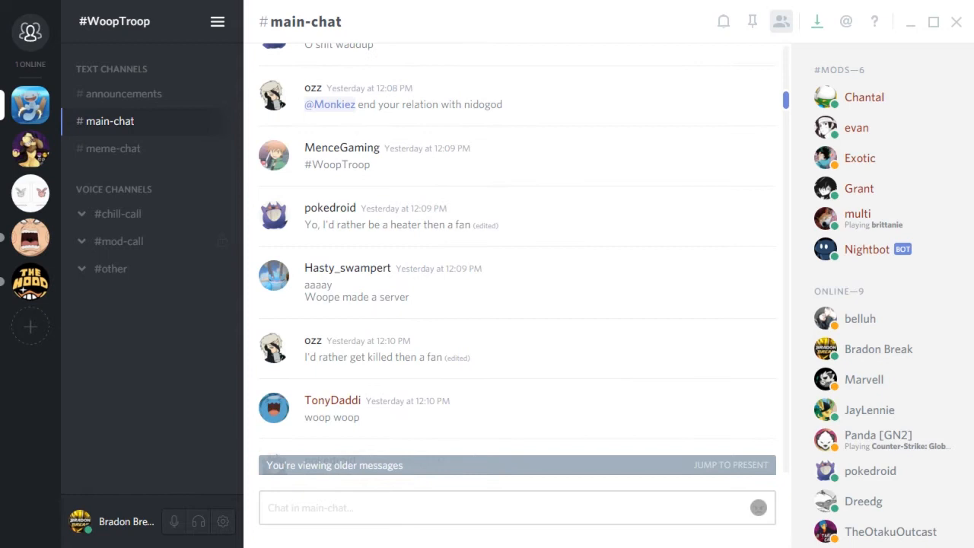
scroll(up, 3)
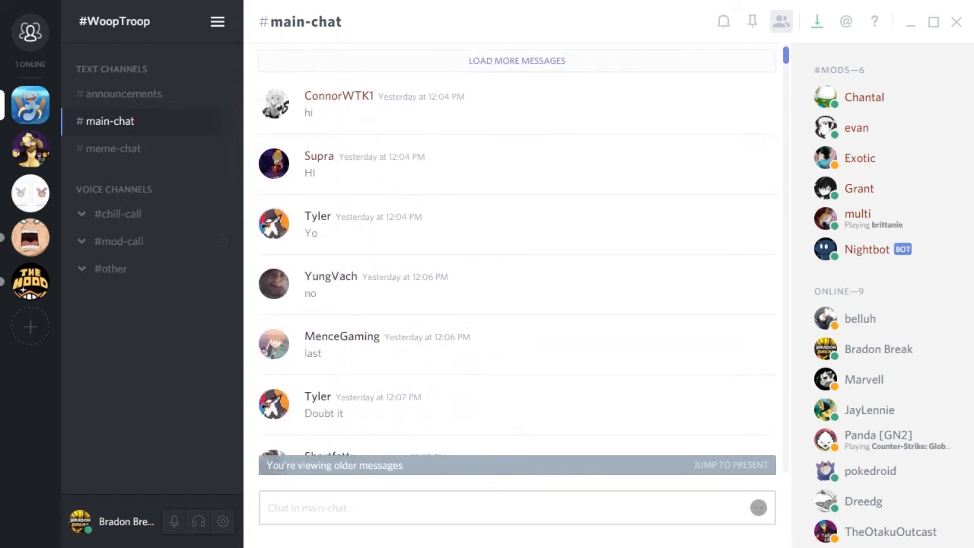
scroll(up, 3)
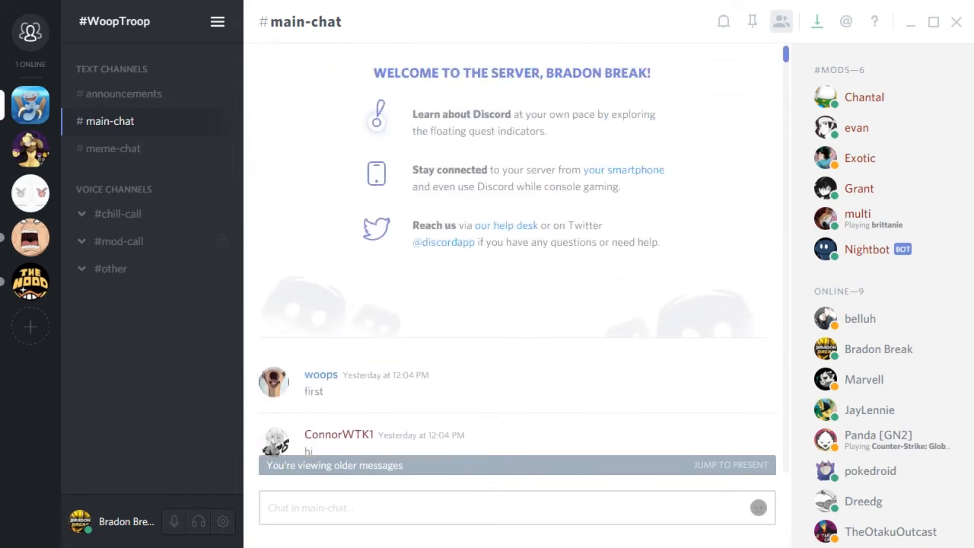
Switch to #meme-chat and stay at its top, showing the first posted image
click(113, 148)
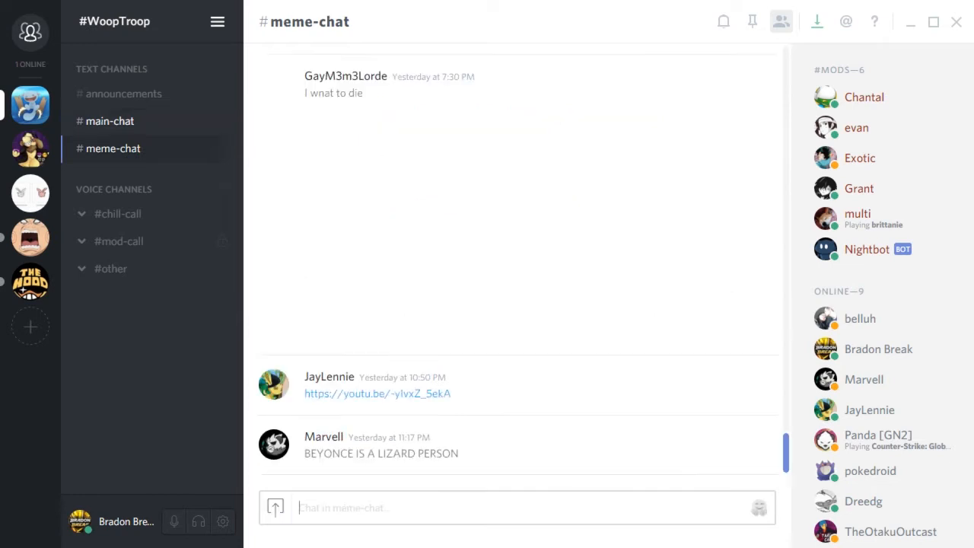
scroll(up, 3)
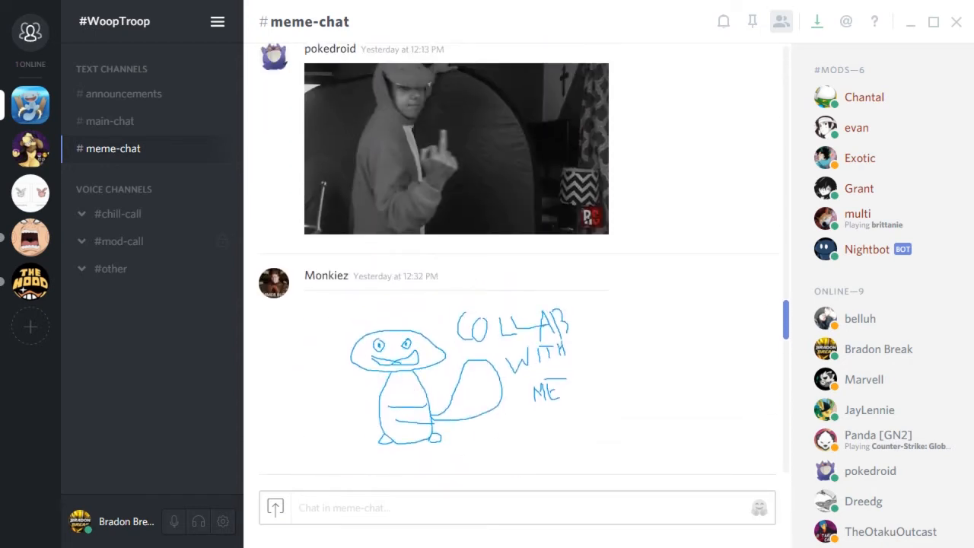
scroll(down, 3)
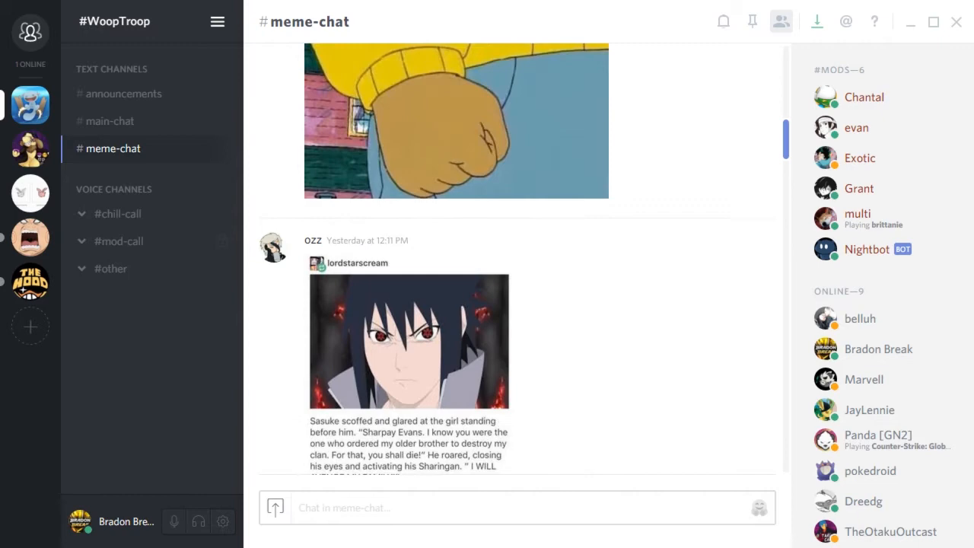
scroll(up, 3)
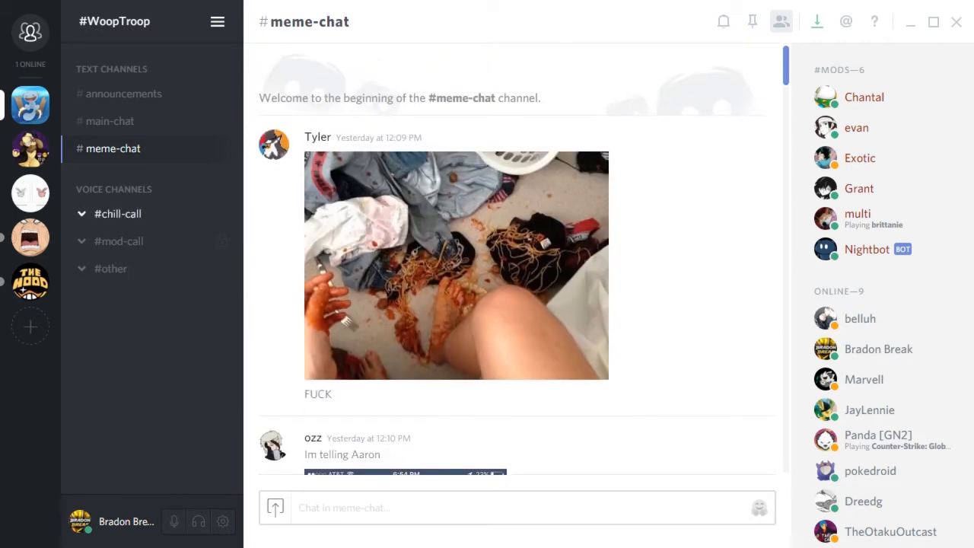
click(118, 213)
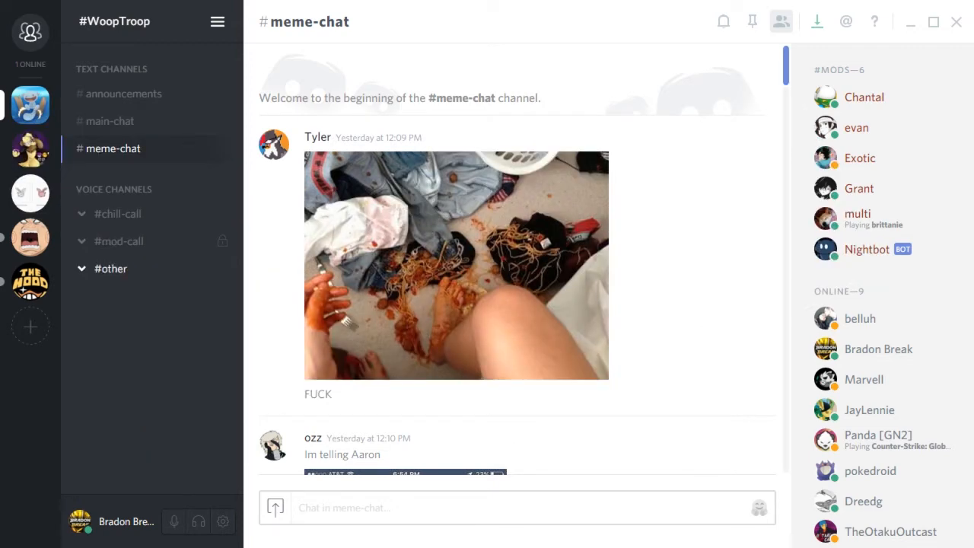
Join the #other voice channel, view the bot's profile card, then disconnect
click(110, 269)
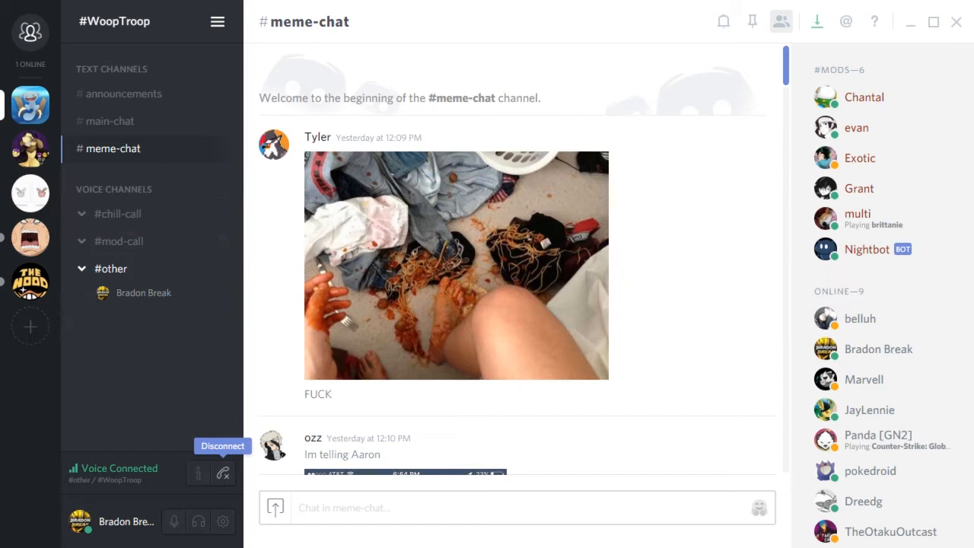
click(866, 249)
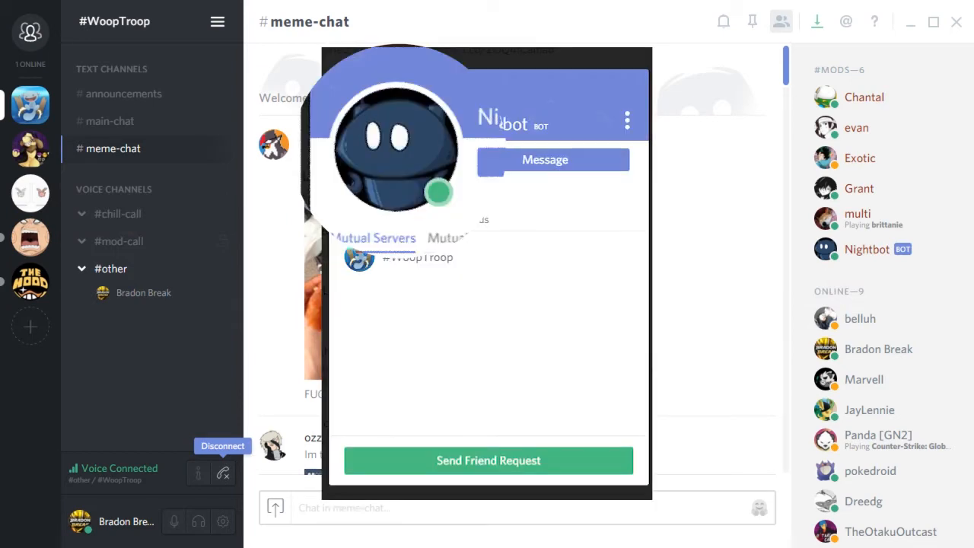
click(110, 269)
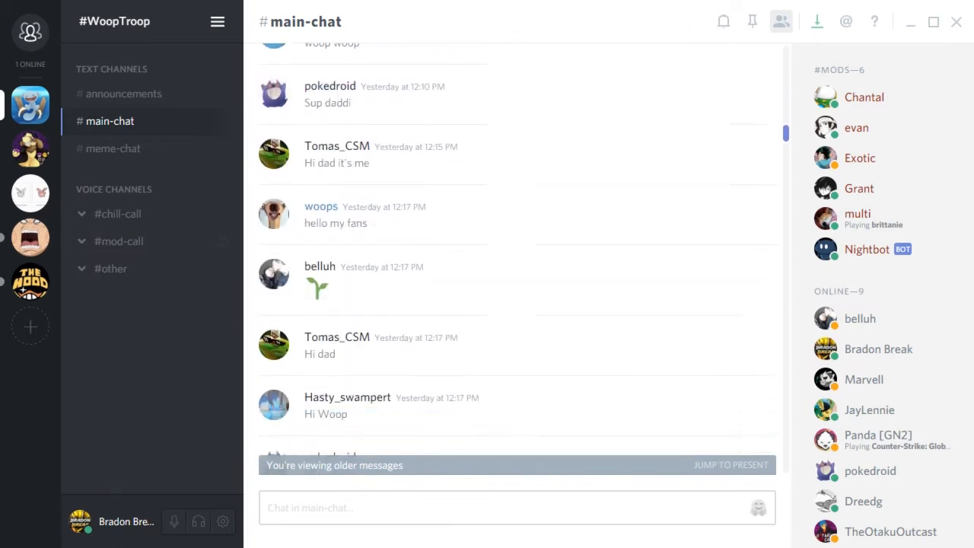
Read #main-chat forward to yesterday's 12:35 PM messages, choosing an option from a message's context menu
scroll(down, 3)
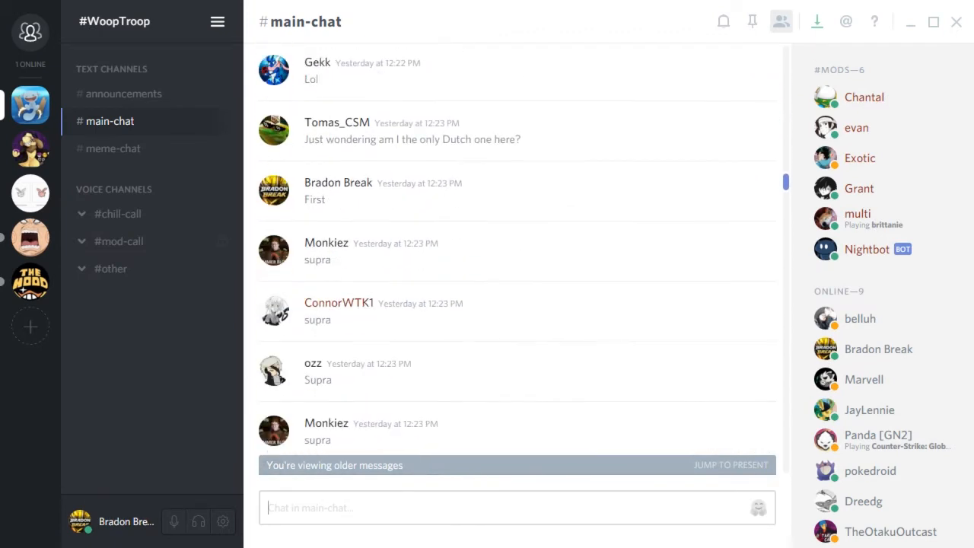
scroll(down, 3)
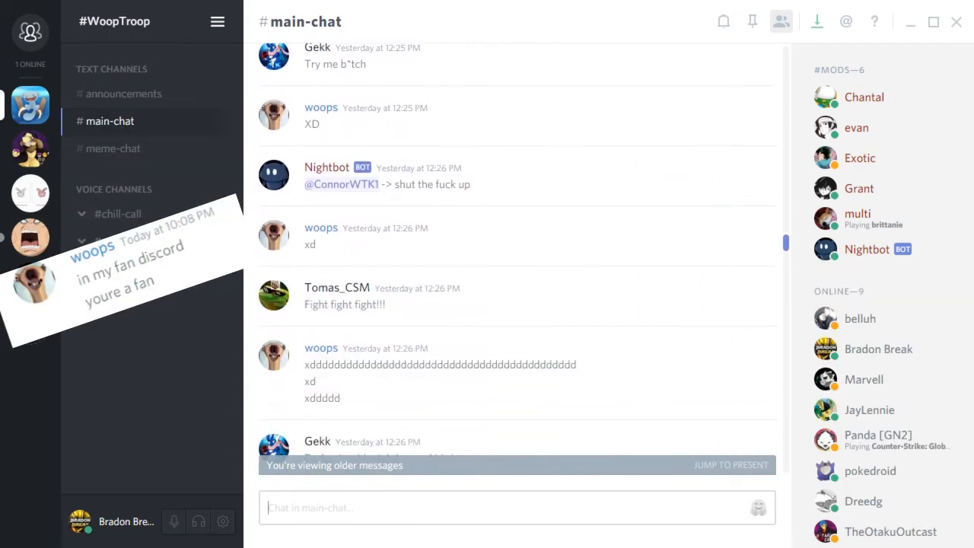
scroll(down, 3)
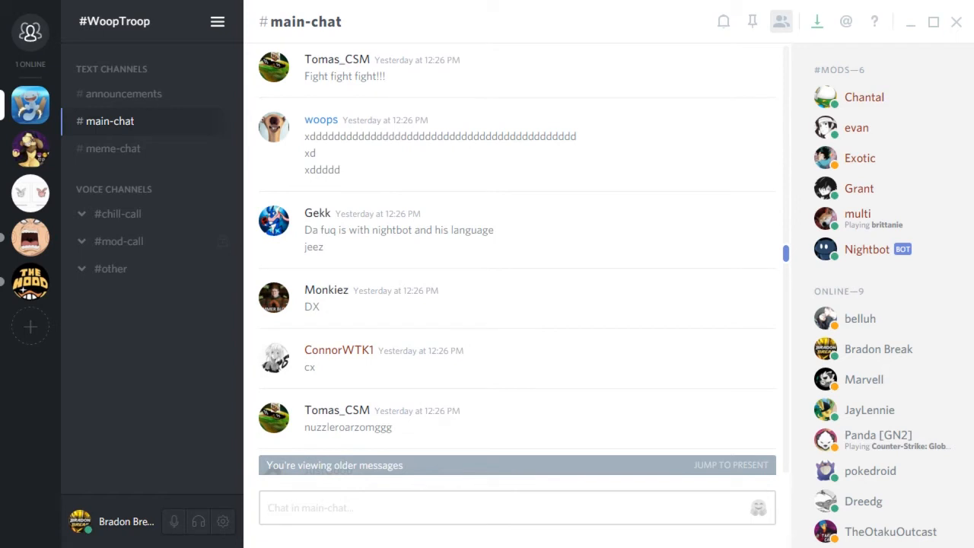
scroll(down, 3)
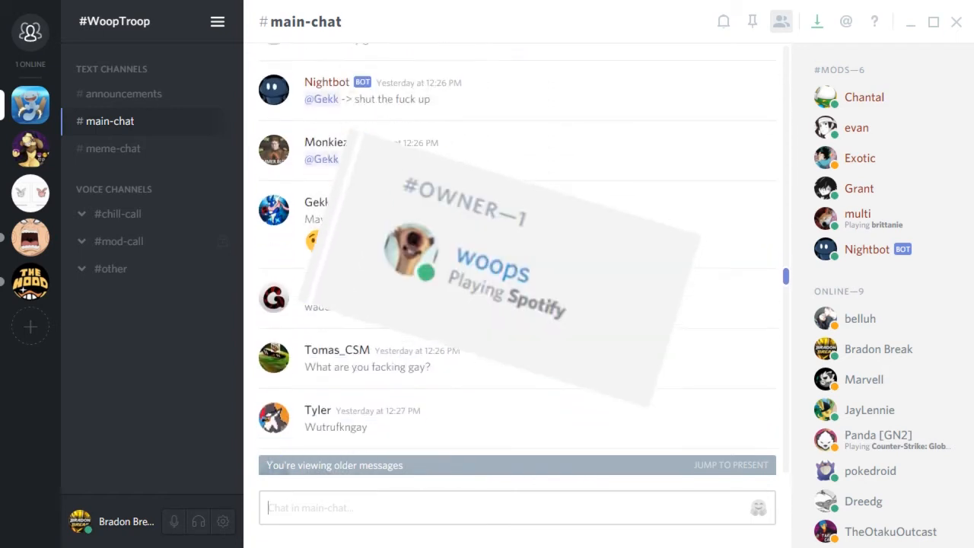
scroll(down, 3)
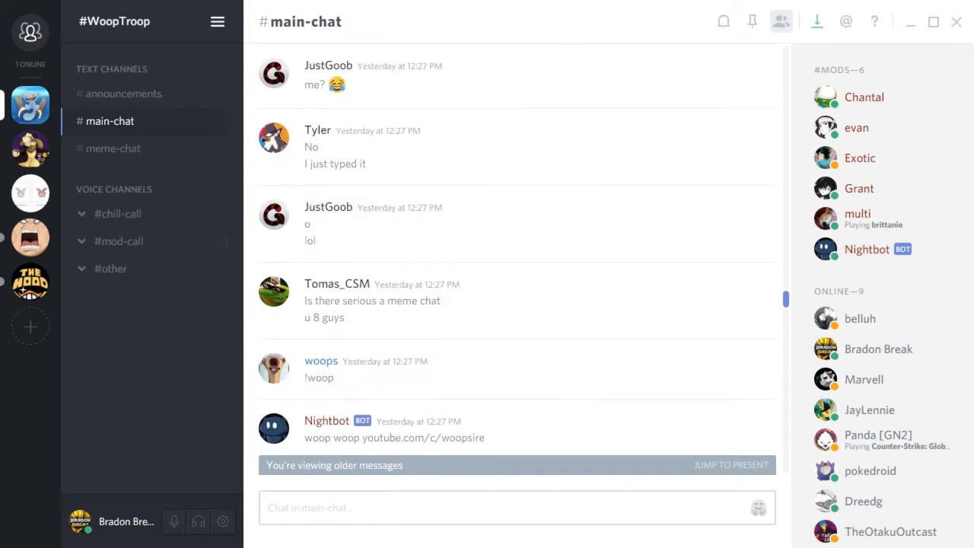
scroll(down, 3)
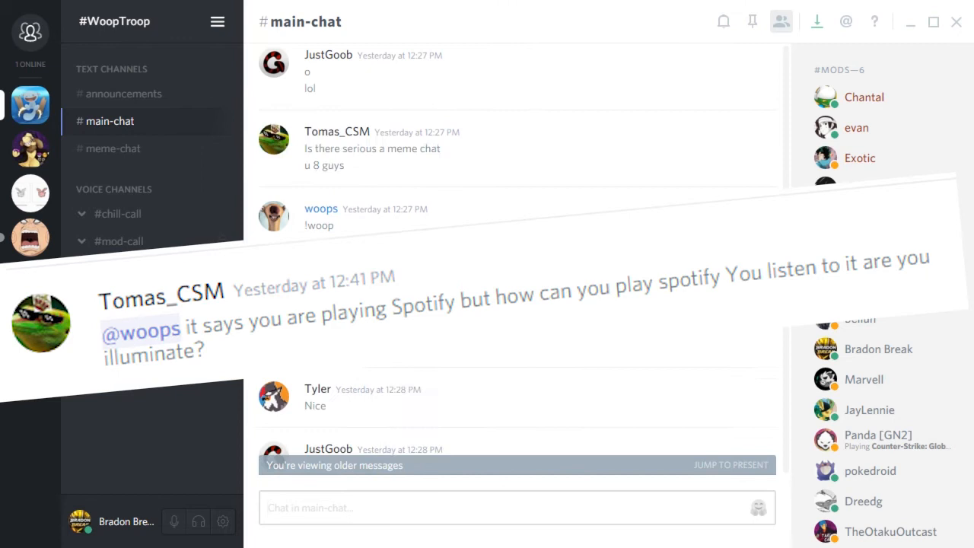
scroll(down, 3)
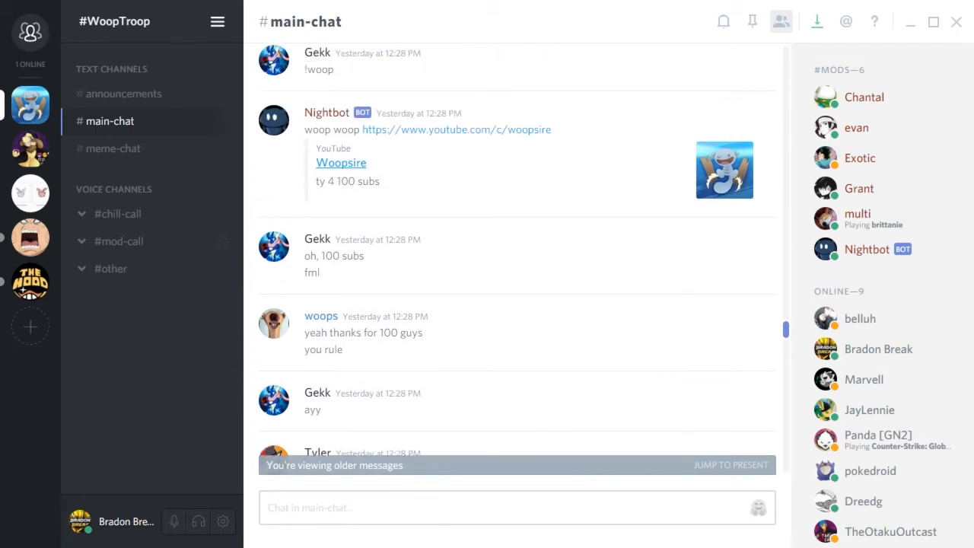
right_click(340, 162)
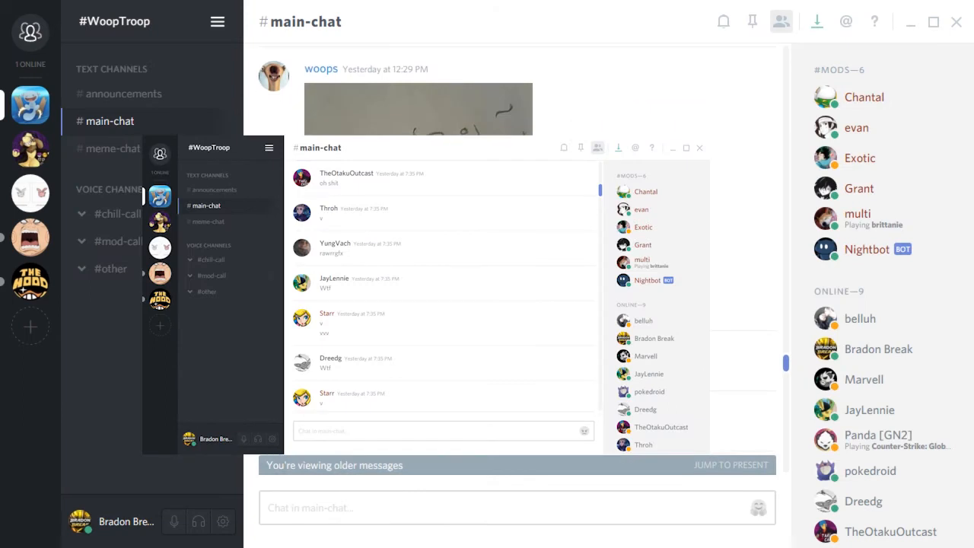
click(207, 221)
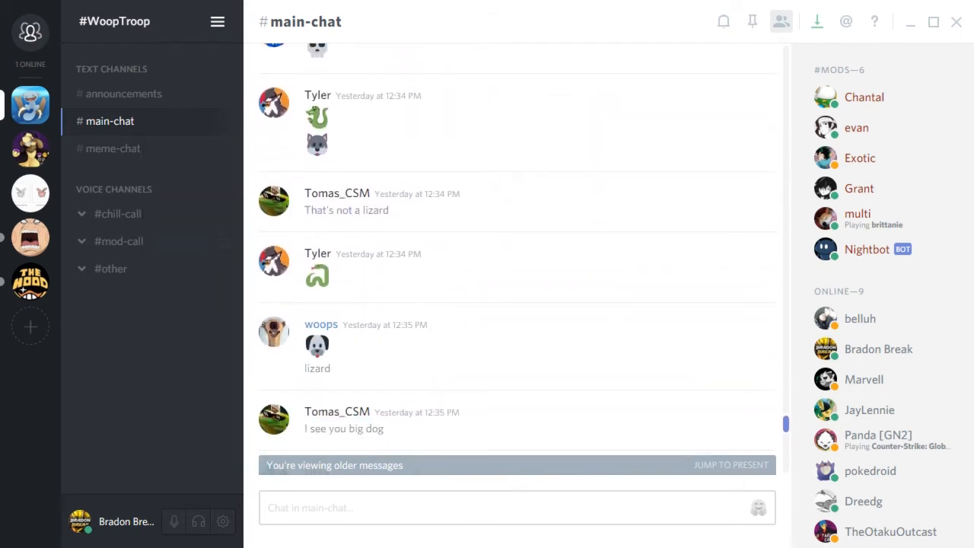
Scroll #main-chat down to today's latest messages, then switch to #meme-chat
scroll(down, 3)
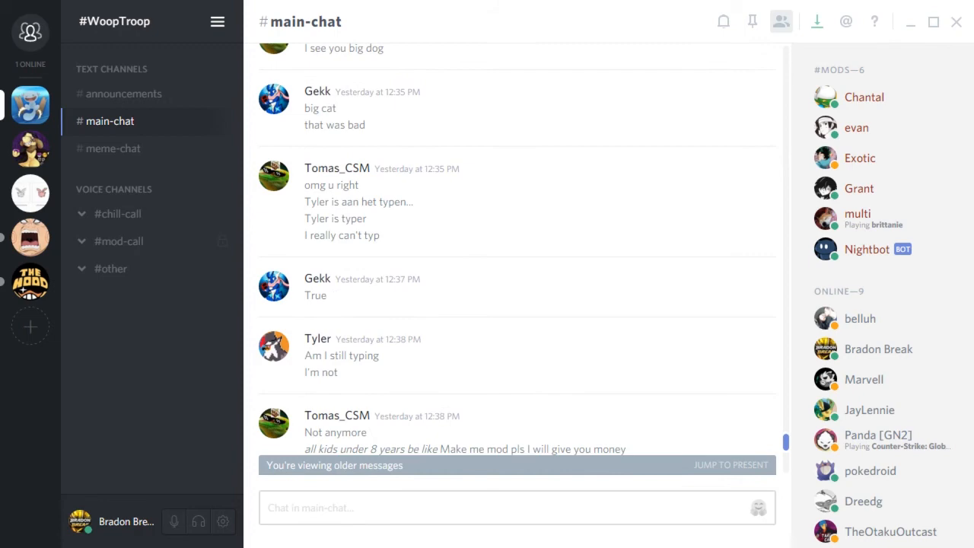
scroll(down, 3)
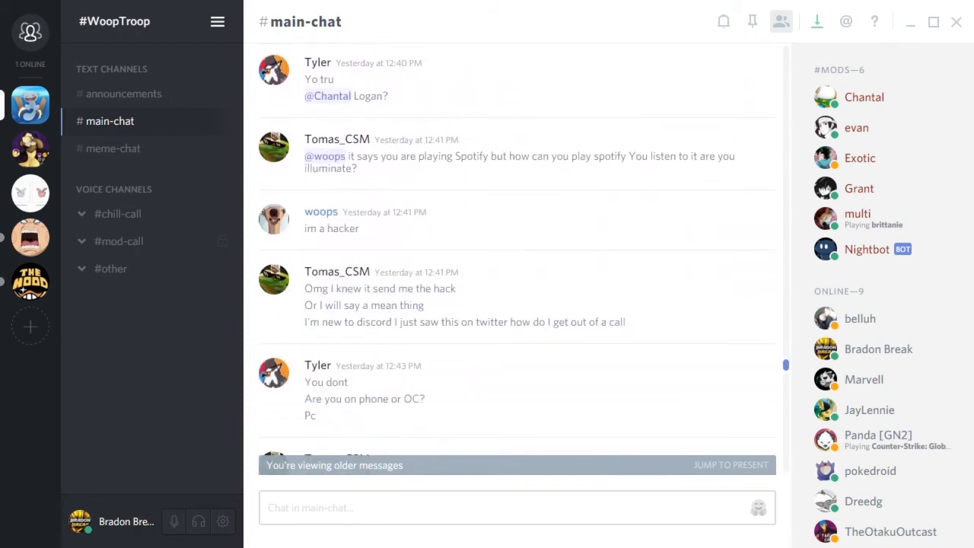
scroll(down, 3)
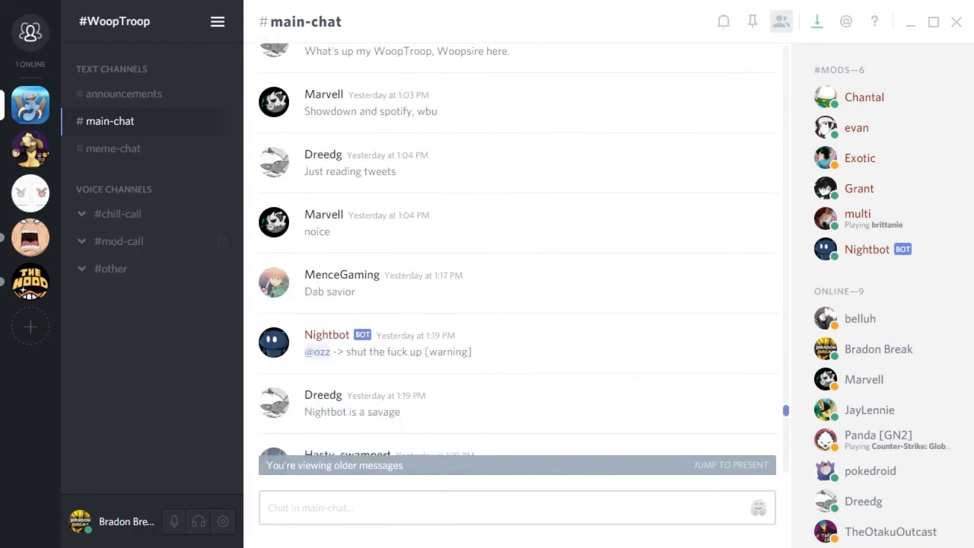
scroll(down, 3)
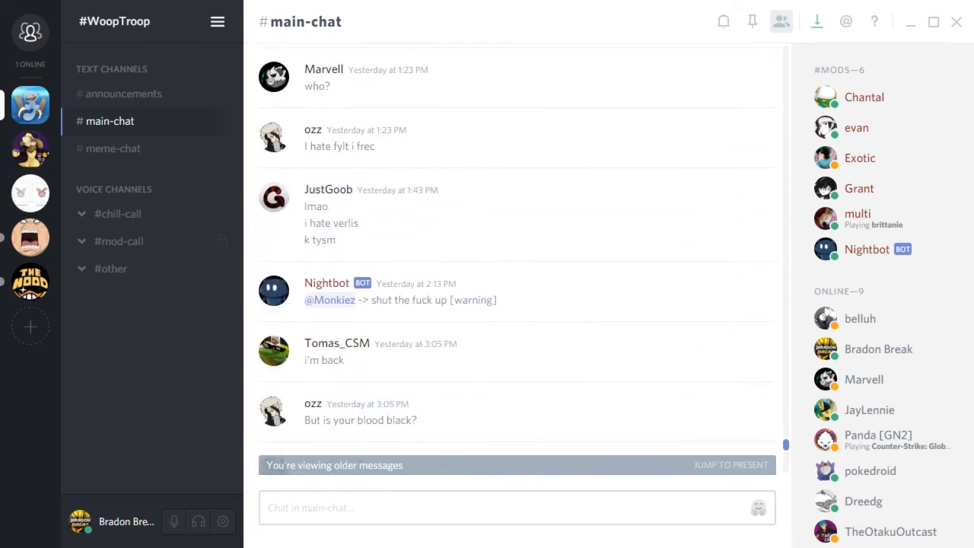
scroll(down, 3)
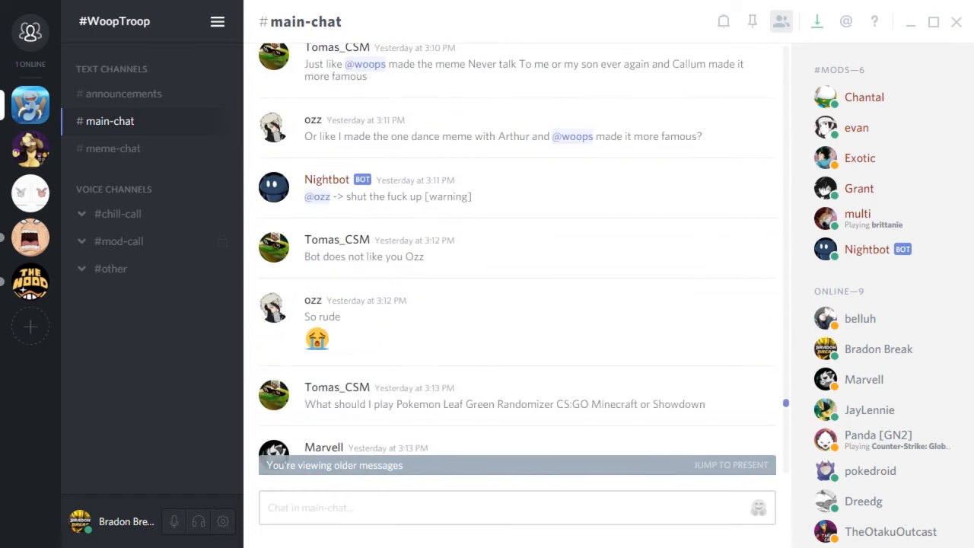
scroll(down, 3)
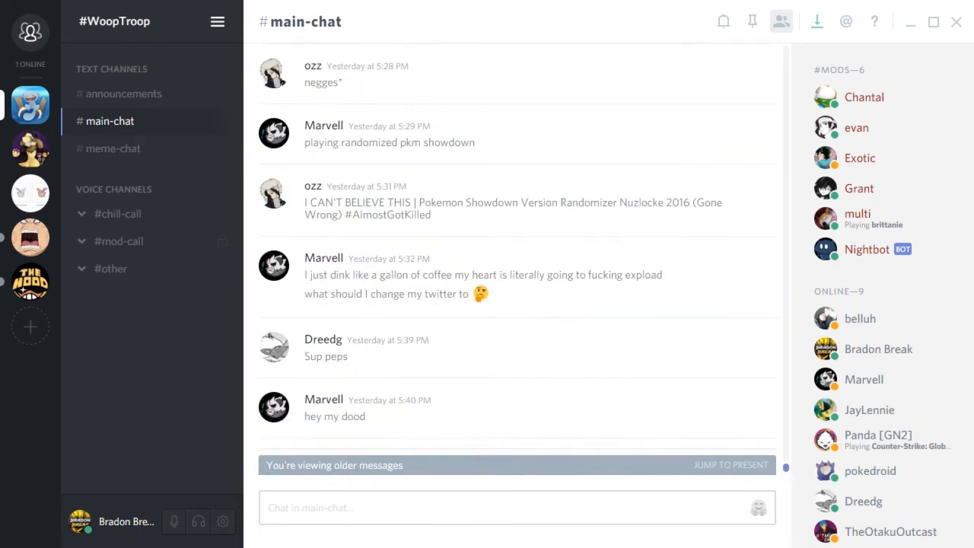
scroll(down, 3)
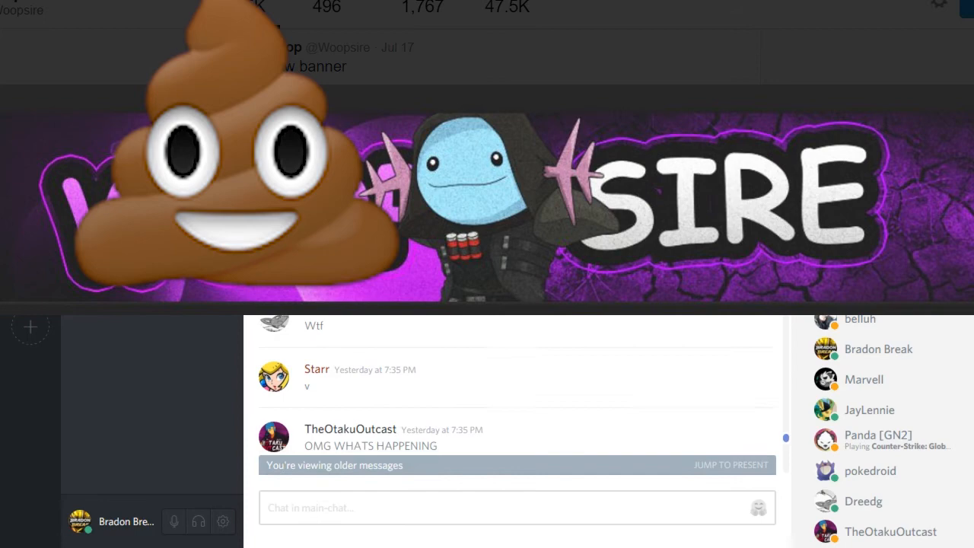
scroll(down, 3)
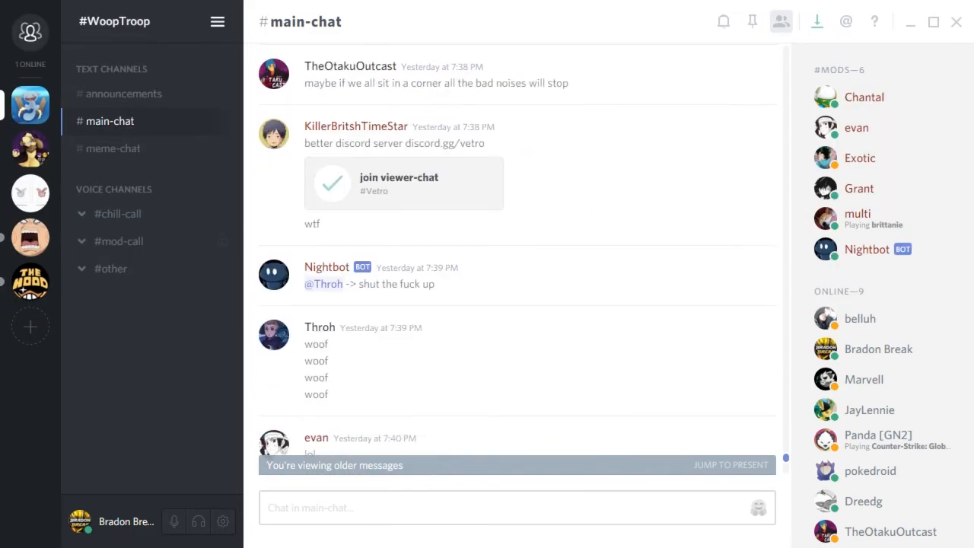
scroll(down, 3)
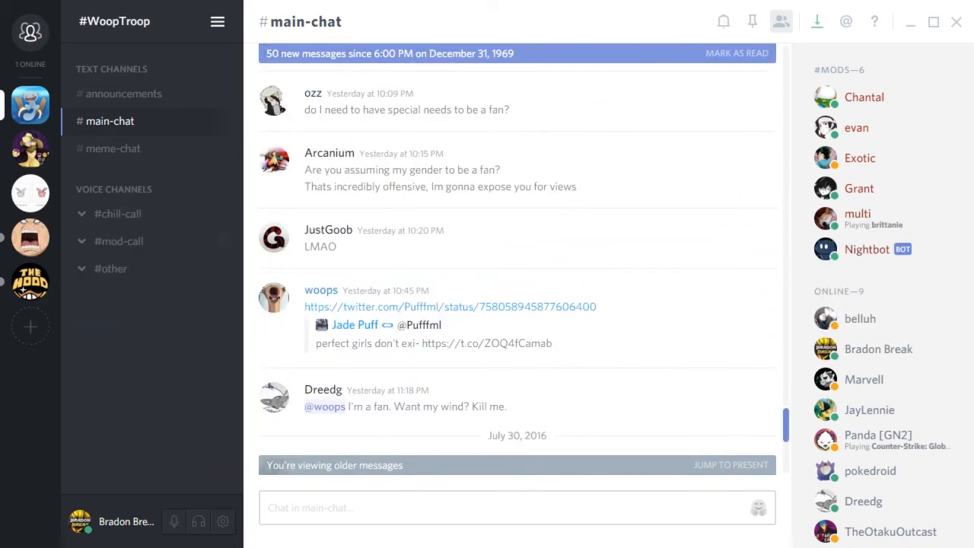
scroll(down, 3)
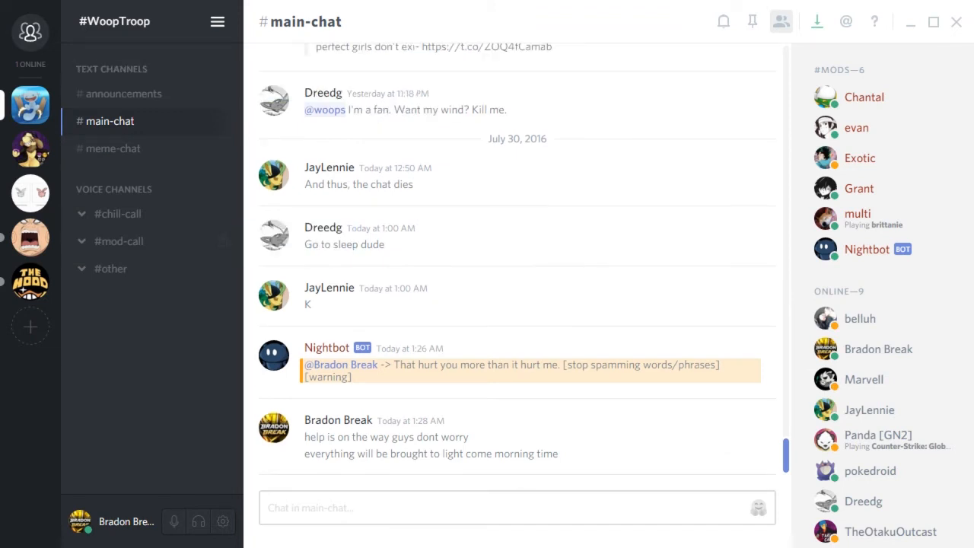
click(113, 148)
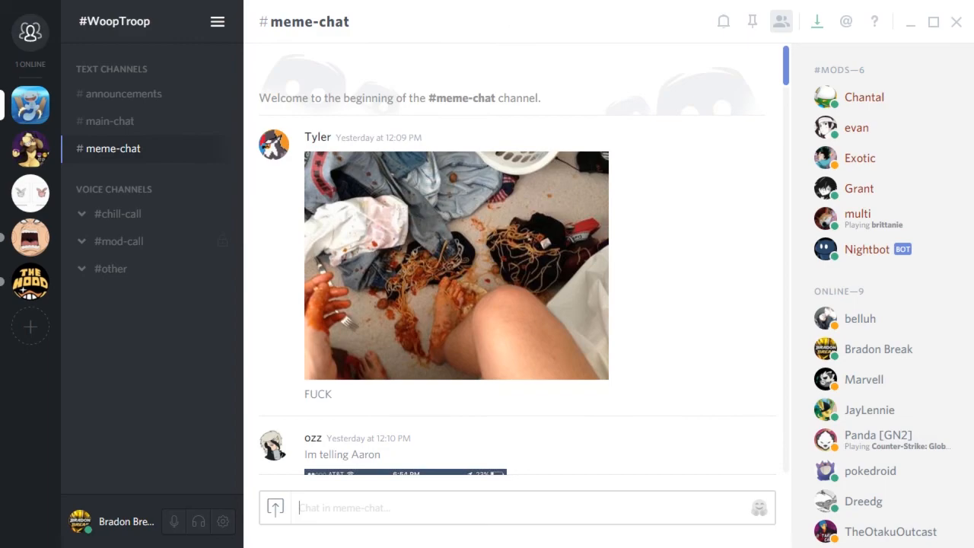
Read #meme-chat forward to yesterday's 3:34 PM posts and enlarge the blue axolotl fan-art image
click(456, 264)
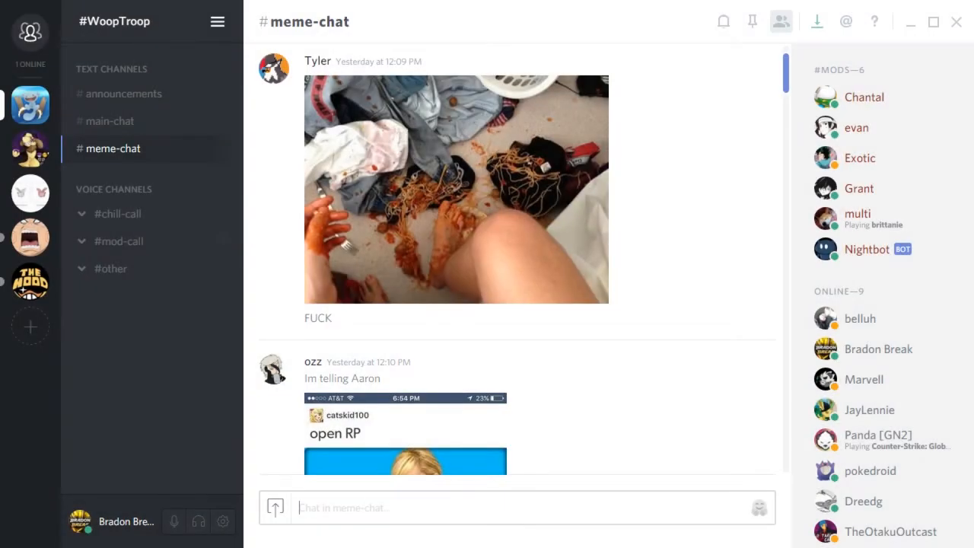
scroll(down, 3)
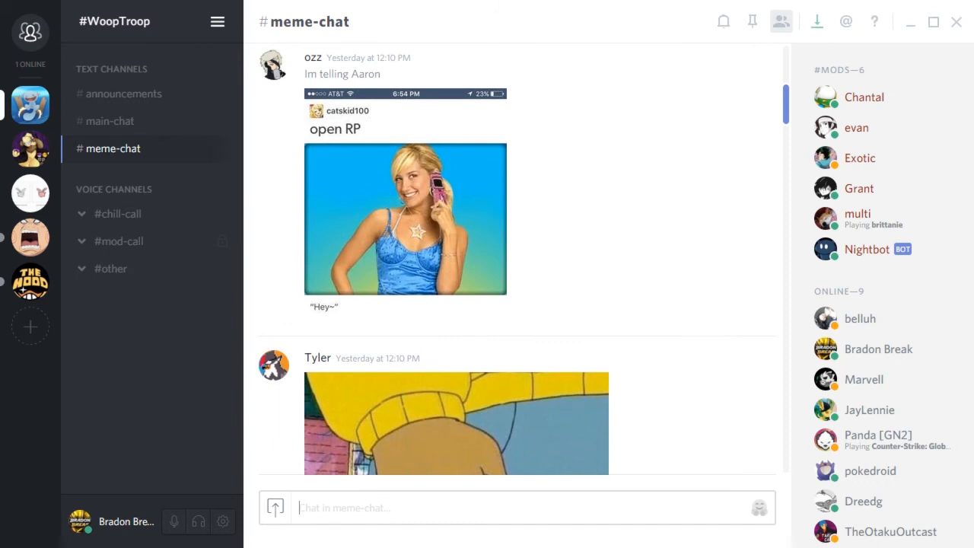
click(406, 218)
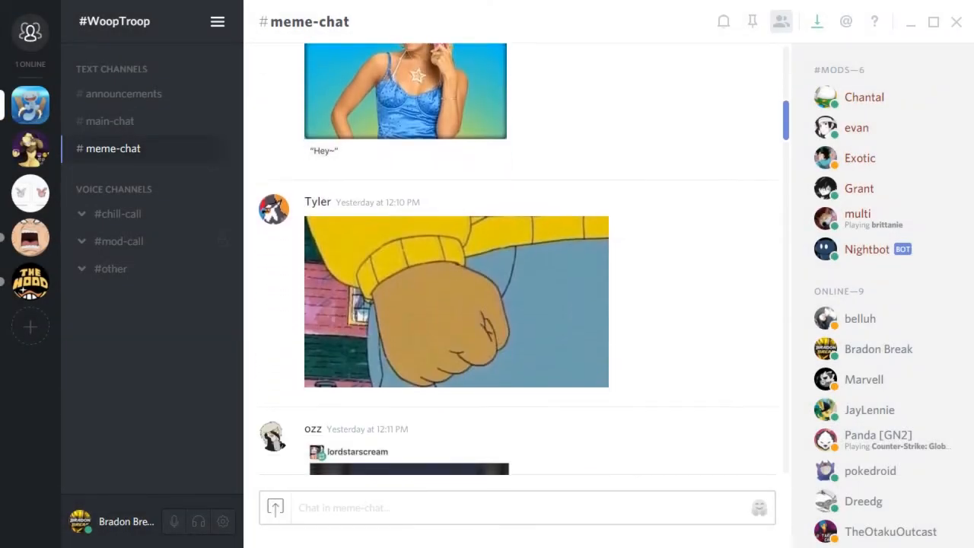
click(456, 302)
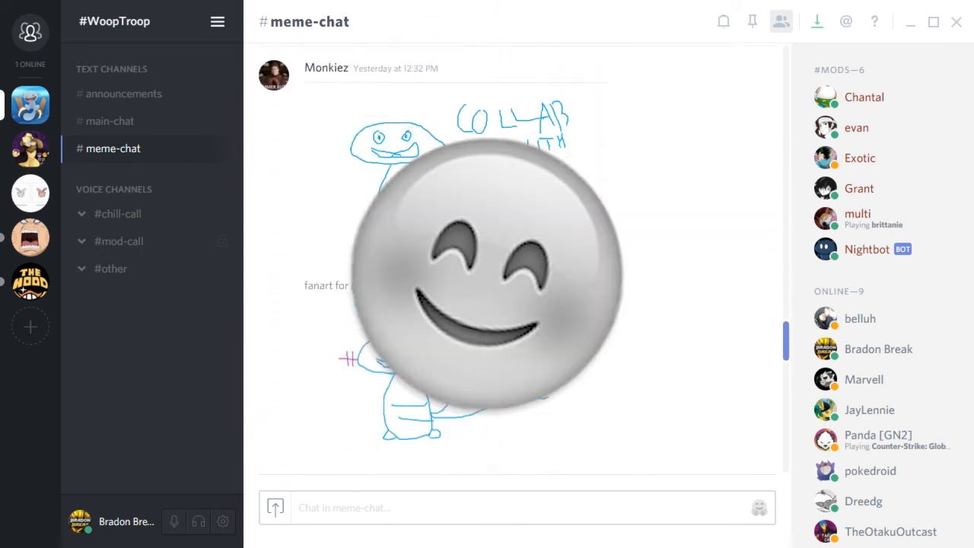
scroll(down, 3)
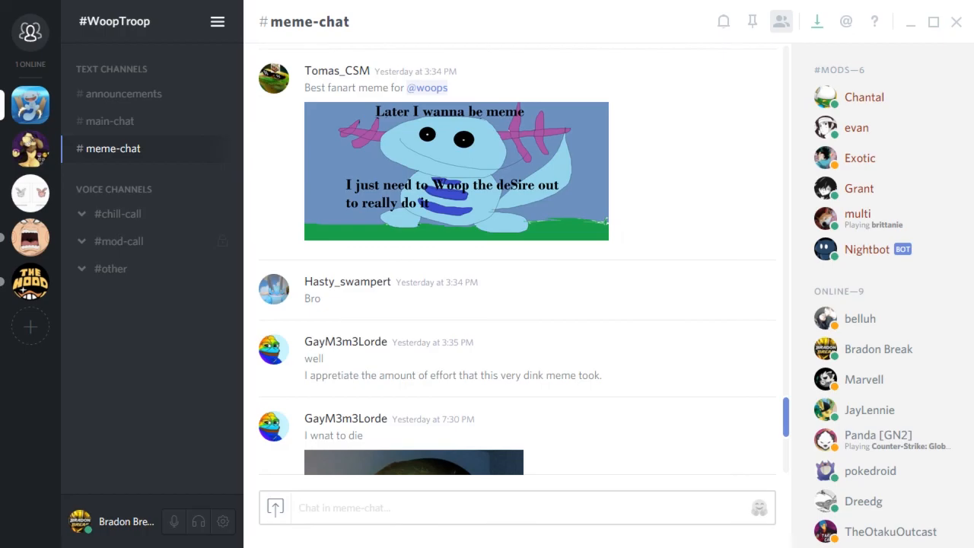
click(456, 170)
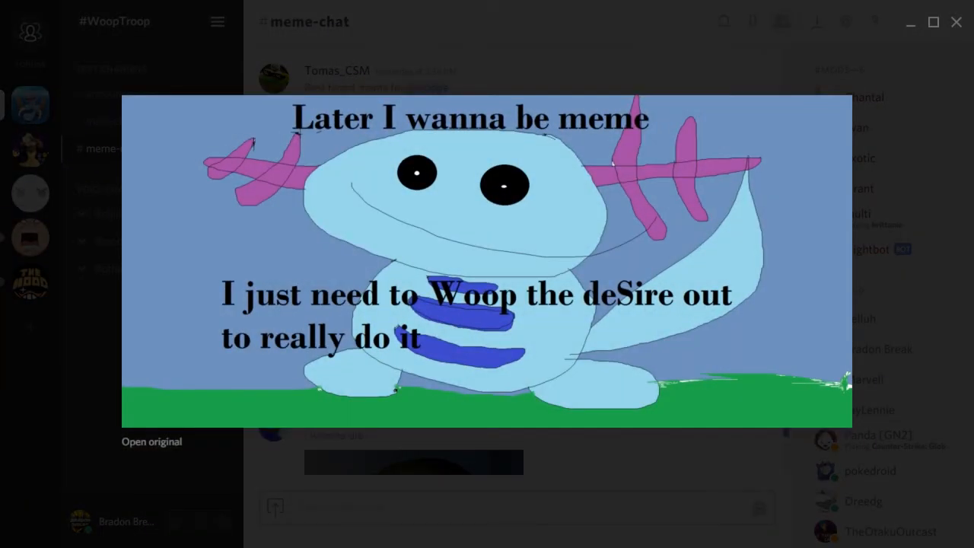